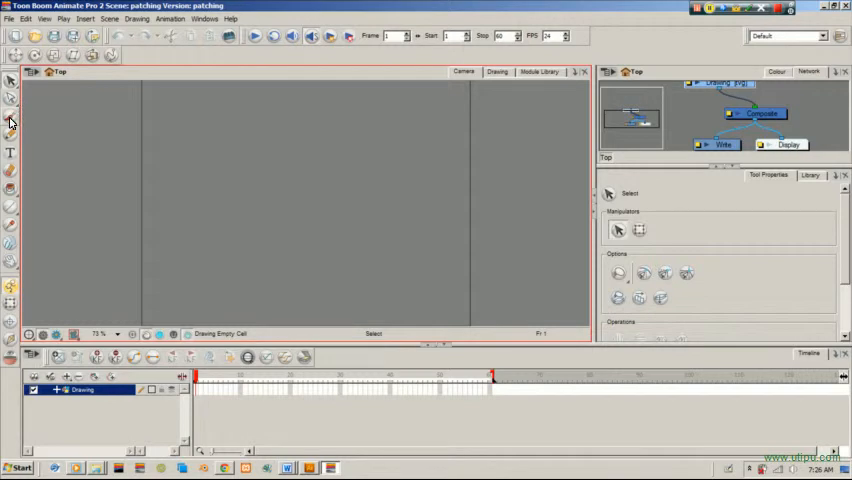
# Choose the Brush tool and rename the Drawing layer to 'torso'
pyautogui.click(12, 120)
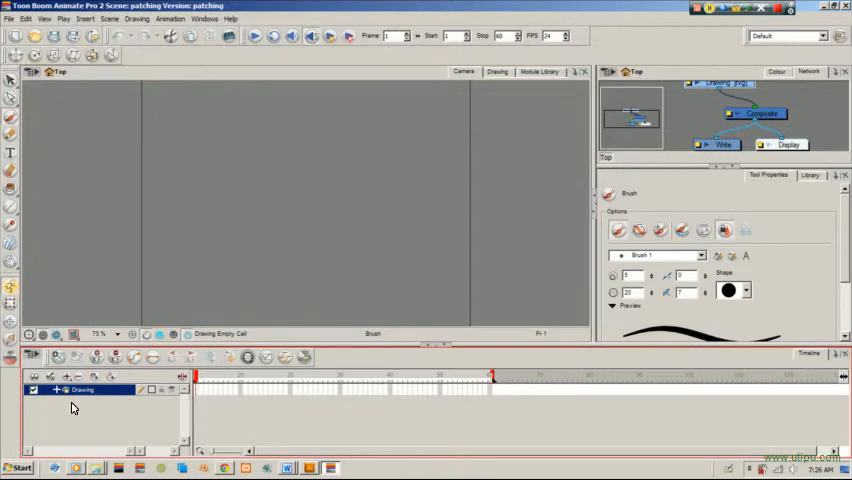
pyautogui.doubleClick(84, 388)
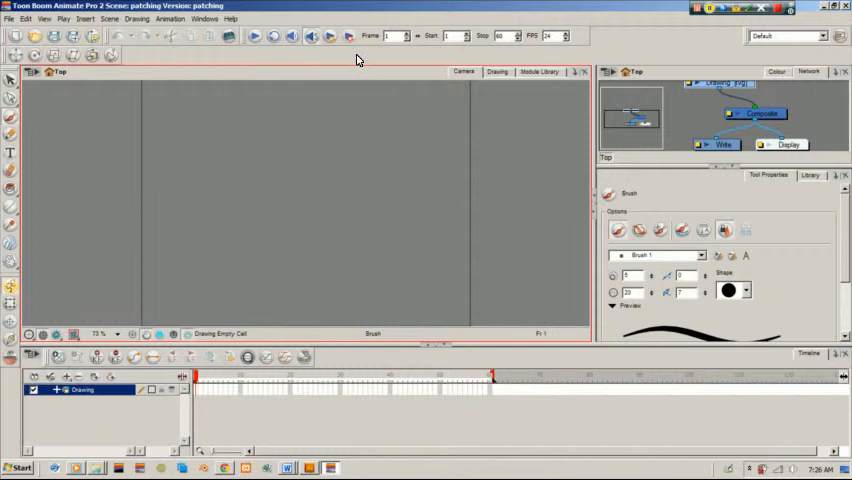
pyautogui.moveTo(436, 40)
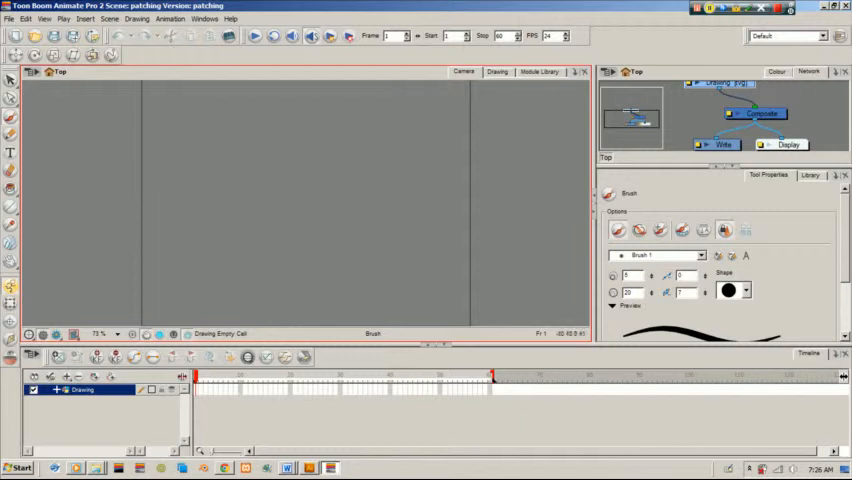
pyautogui.moveTo(32, 128)
pyautogui.write('torso')
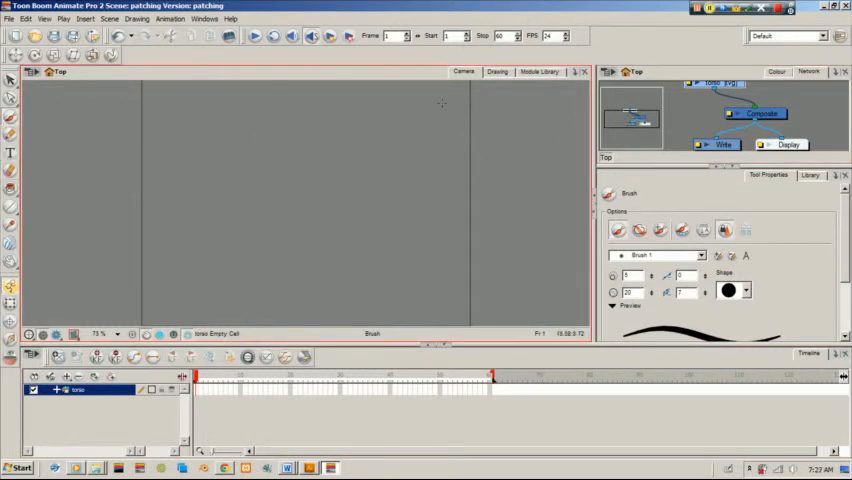
# With Black from the Colour view, brush the tapered torso outline and select it
pyautogui.click(776, 72)
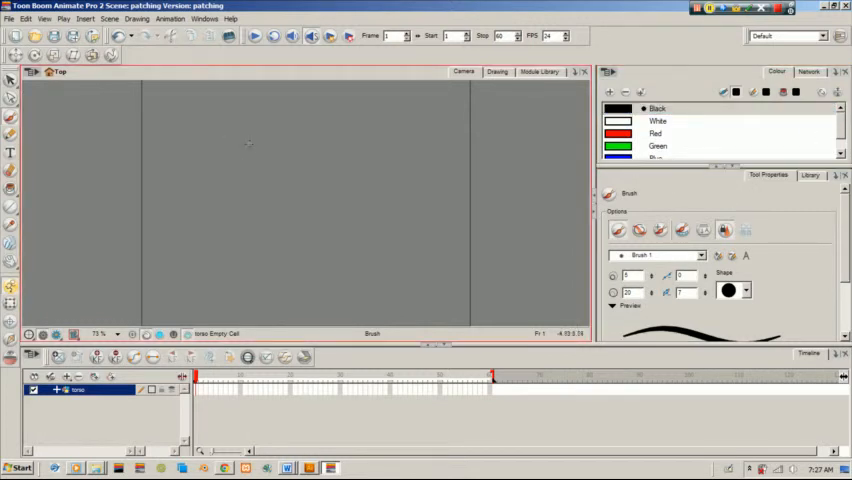
pyautogui.moveTo(252, 140); pyautogui.dragTo(264, 258)
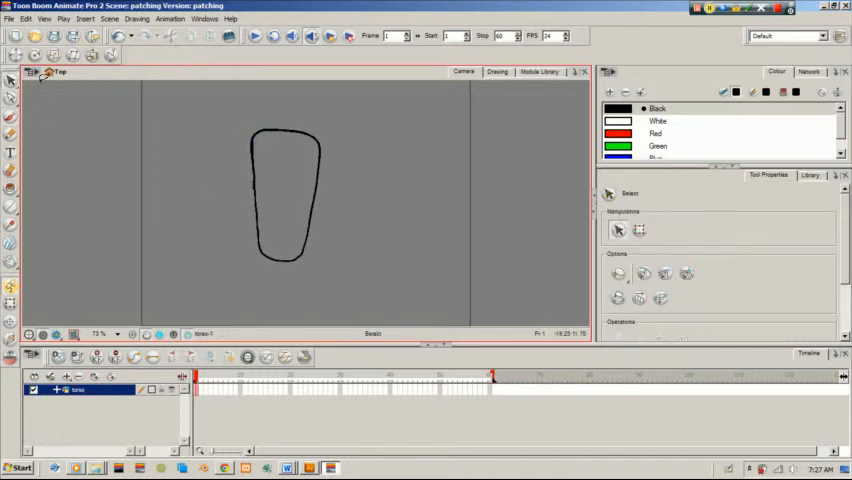
pyautogui.click(284, 200)
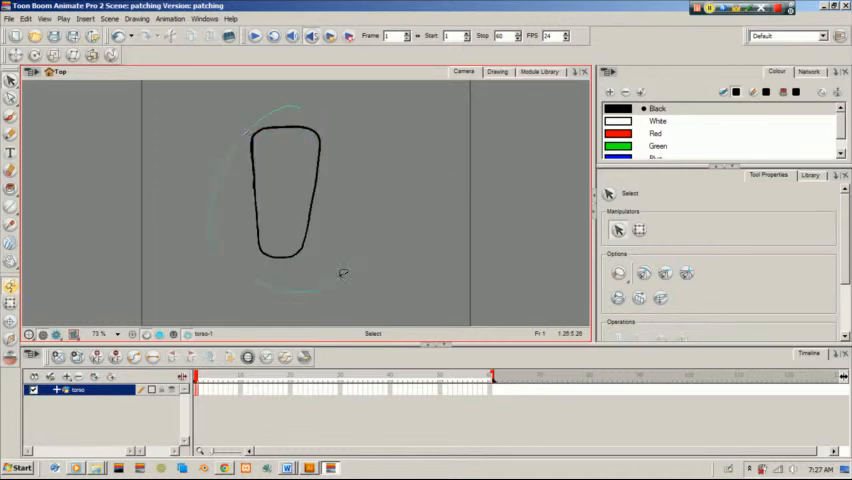
pyautogui.click(288, 192)
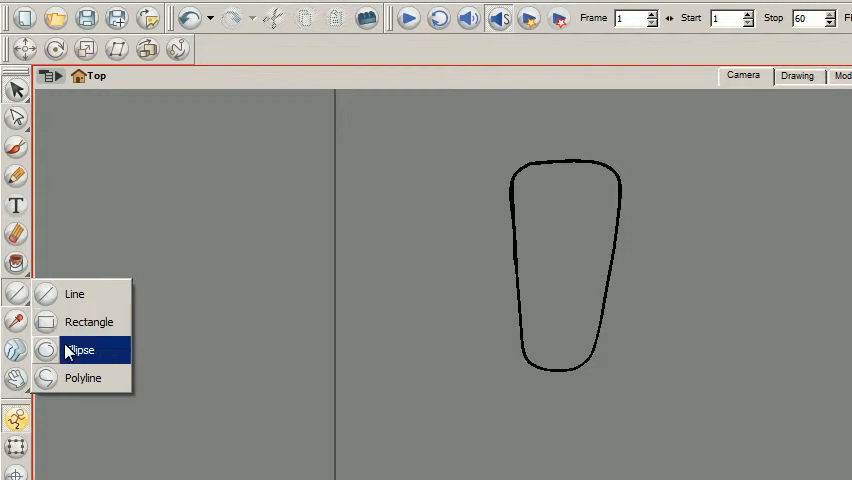
# Draw a shoulder circle with the Ellipse tool over the torso's top-right corner
pyautogui.click(80, 350)
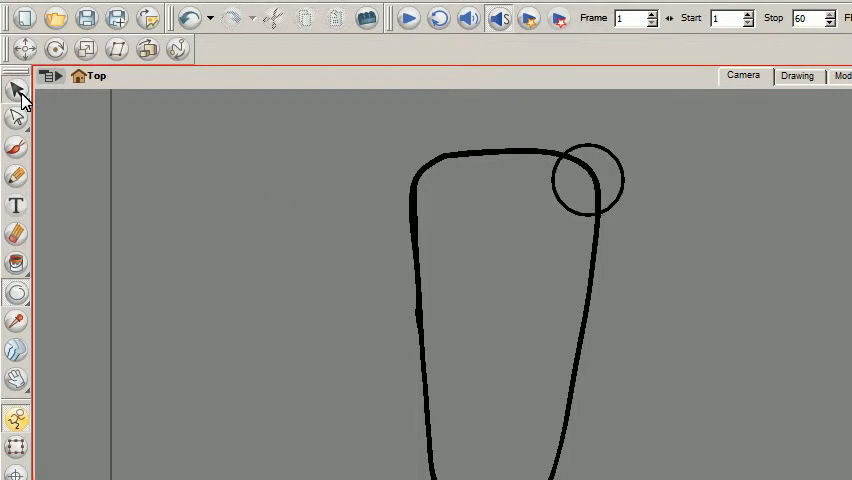
pyautogui.click(588, 182)
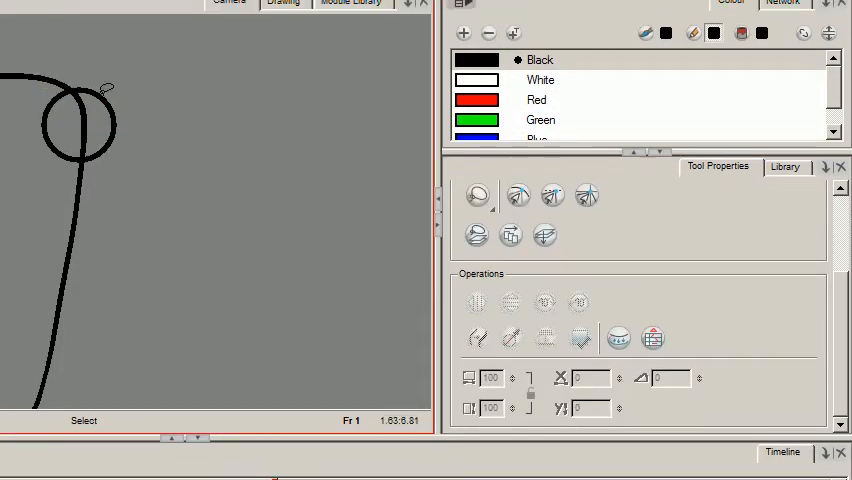
# Select the shoulder circle and copy it as a drawing object
pyautogui.click(78, 128)
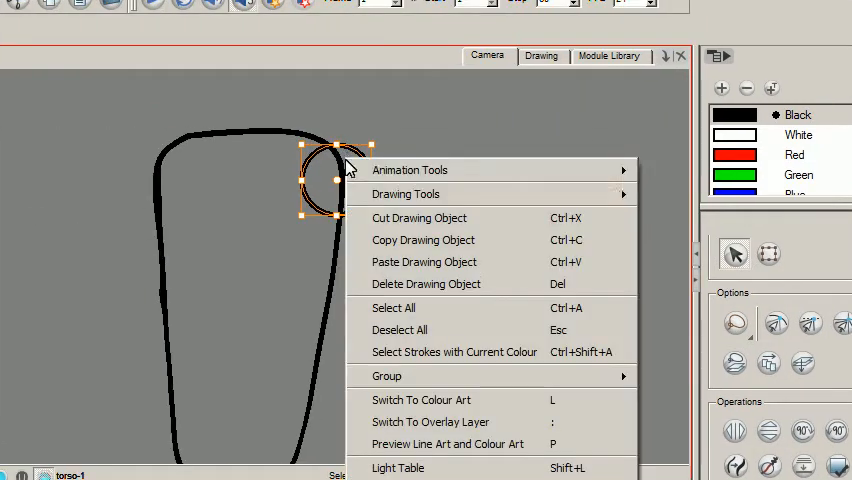
pyautogui.moveTo(424, 240)
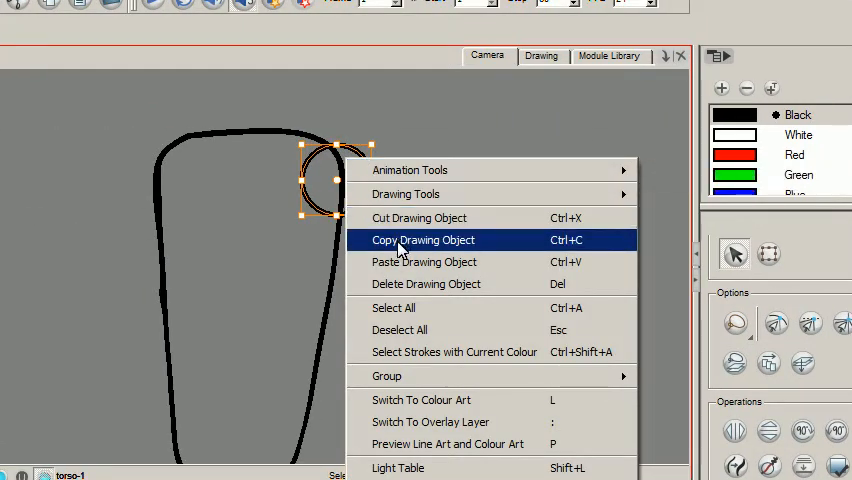
pyautogui.click(424, 240)
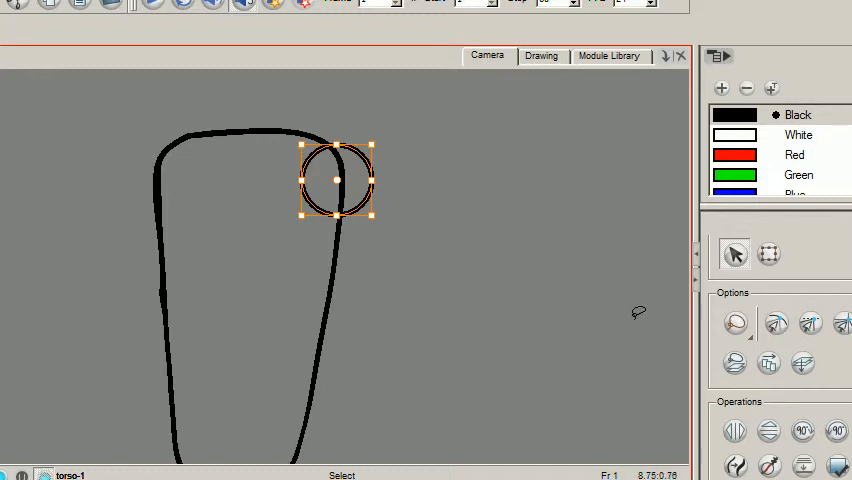
pyautogui.moveTo(290, 178)
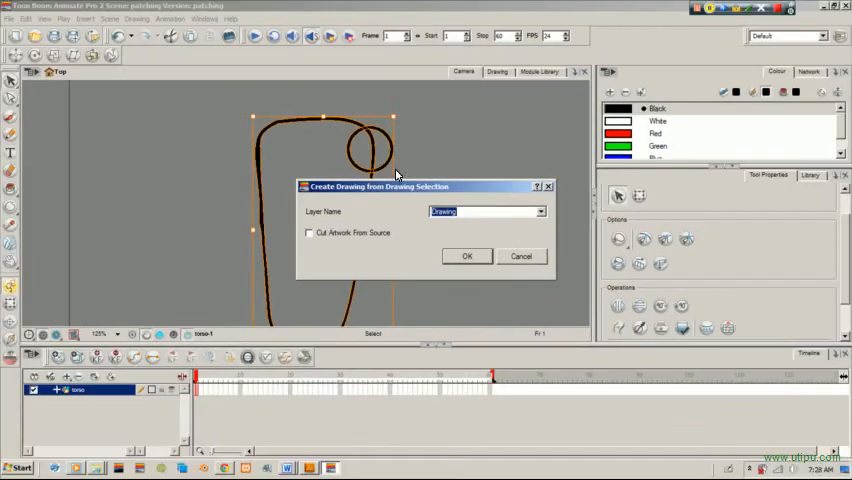
pyautogui.click(466, 256)
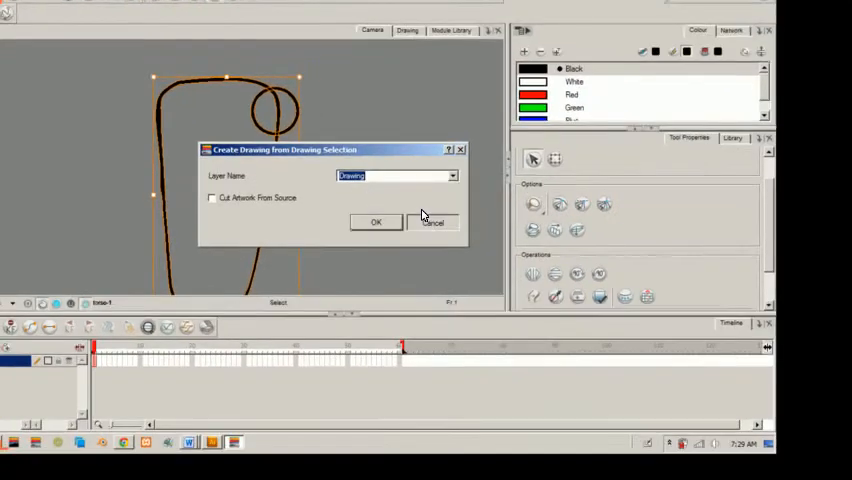
pyautogui.click(376, 220)
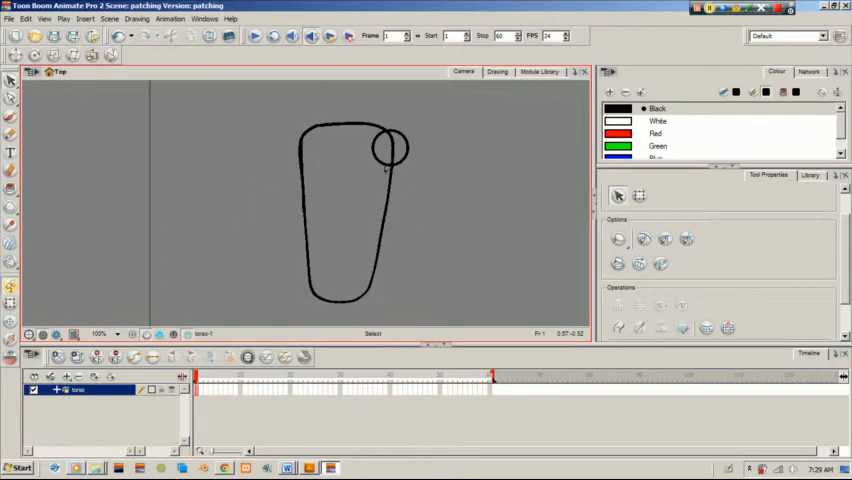
# Erase the circle's inner arcs so the shoulder reads as a bump on the outline
pyautogui.click(388, 148)
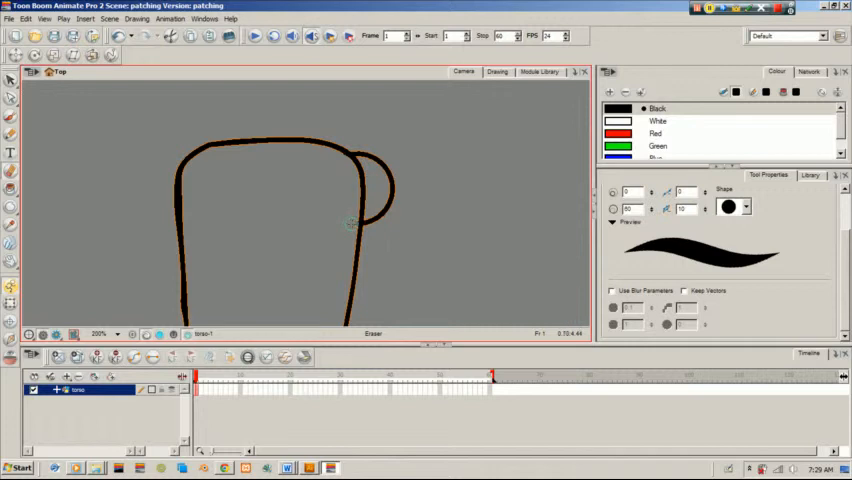
pyautogui.moveTo(356, 224); pyautogui.dragTo(356, 168)
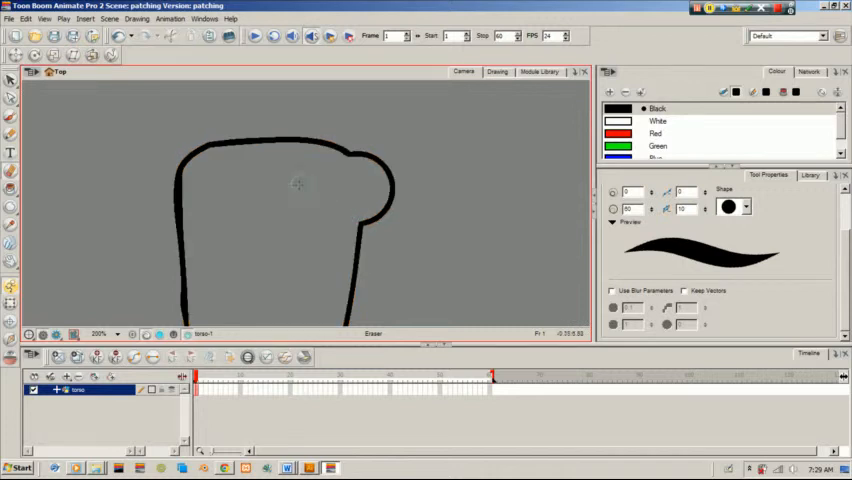
pyautogui.click(36, 80)
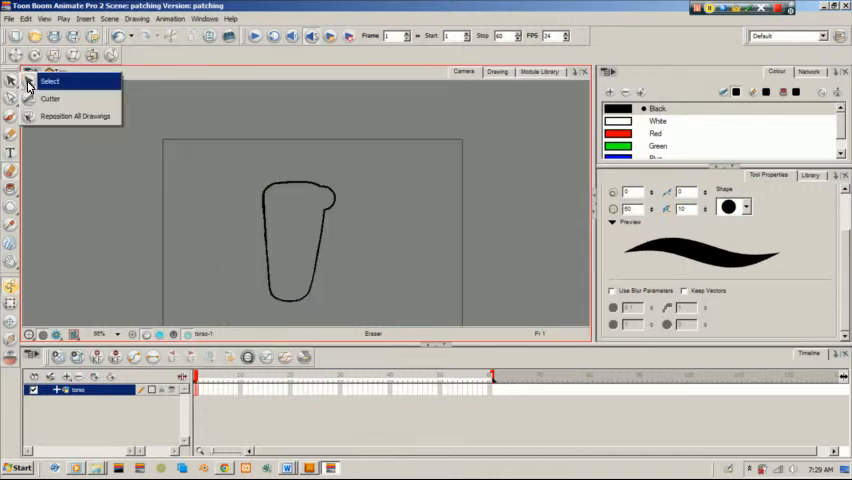
# Paint the torso shape, shoulder bump included, with a red fill
pyautogui.click(50, 80)
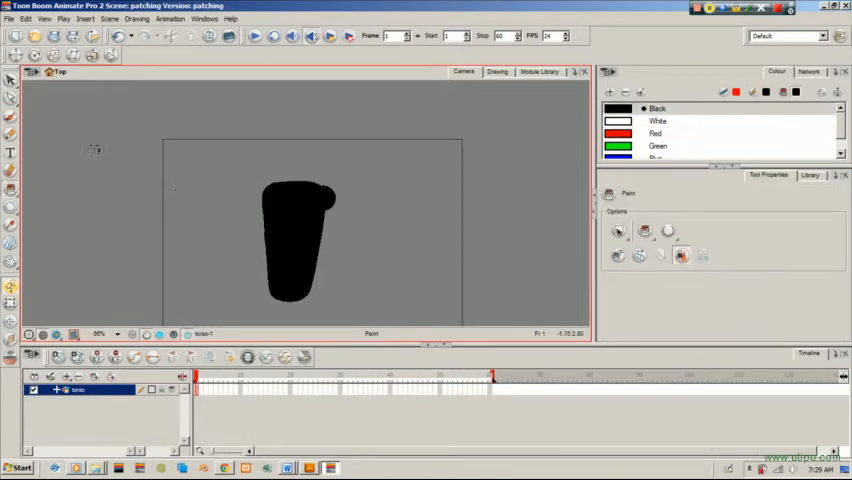
pyautogui.click(656, 132)
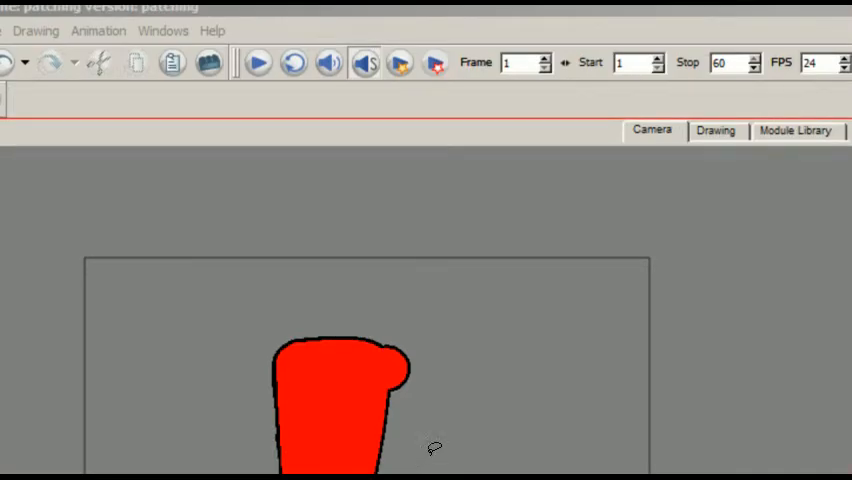
pyautogui.moveTo(232, 368)
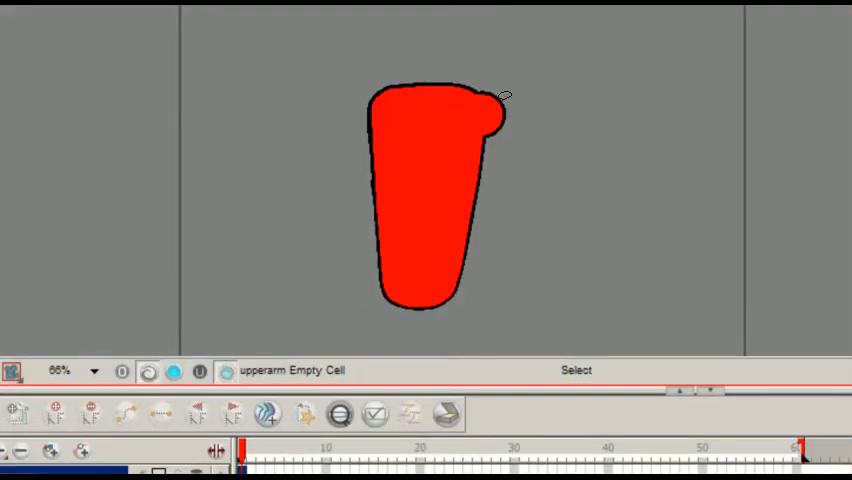
# Paste the copied shoulder circle onto the upperarm layer via Paste Drawing Object
pyautogui.rightClick(440, 200)
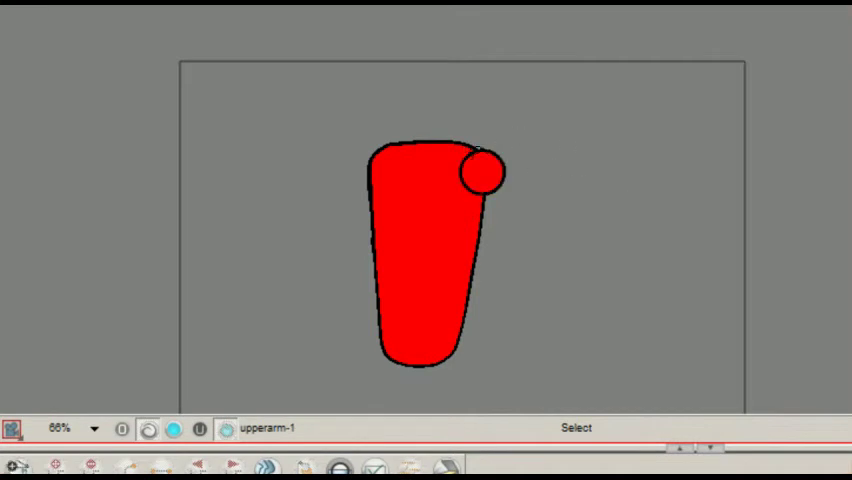
pyautogui.click(480, 172)
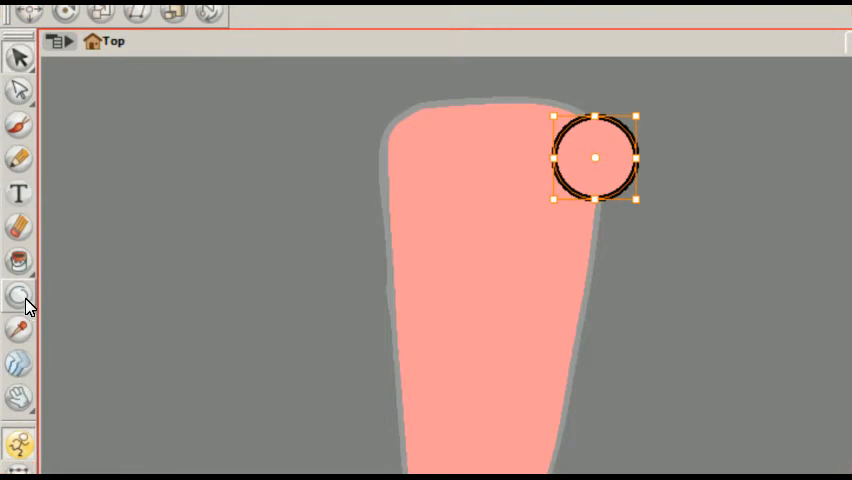
# Draw the upper-arm rectangle down from the shoulder circle and add the elbow circle
pyautogui.click(18, 298)
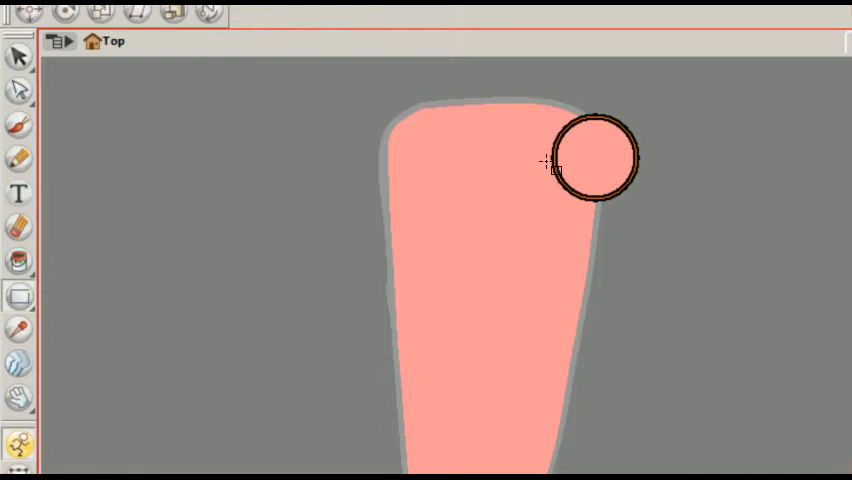
pyautogui.moveTo(564, 168)
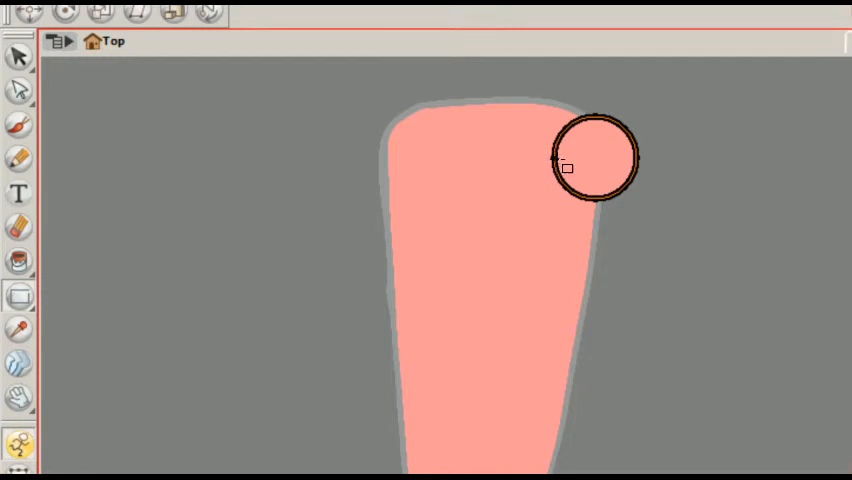
pyautogui.moveTo(556, 160); pyautogui.dragTo(644, 348)
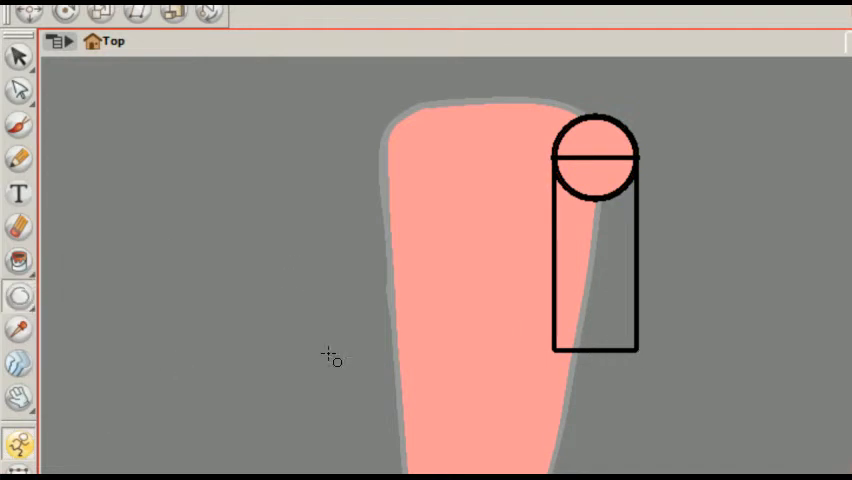
pyautogui.moveTo(596, 352)
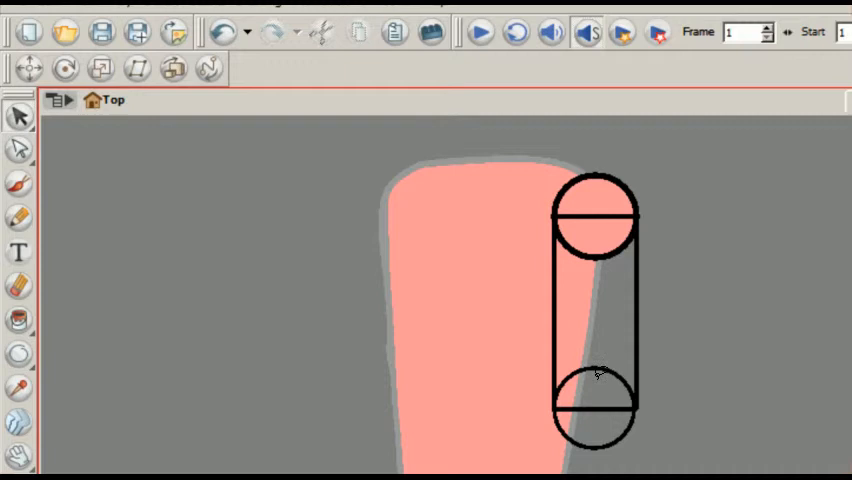
pyautogui.click(596, 410)
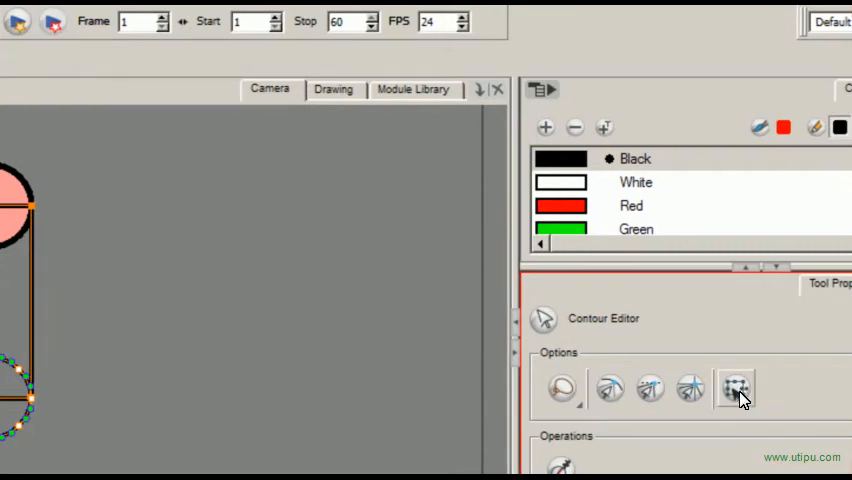
pyautogui.moveTo(736, 390)
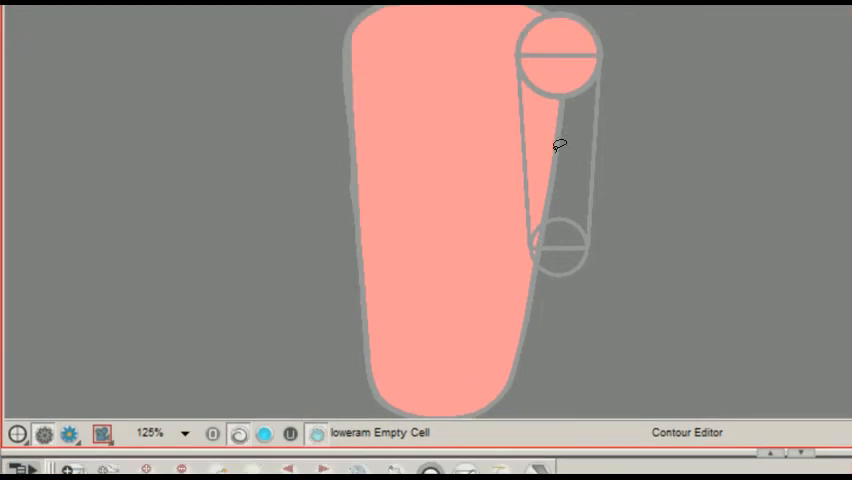
pyautogui.moveTo(632, 168)
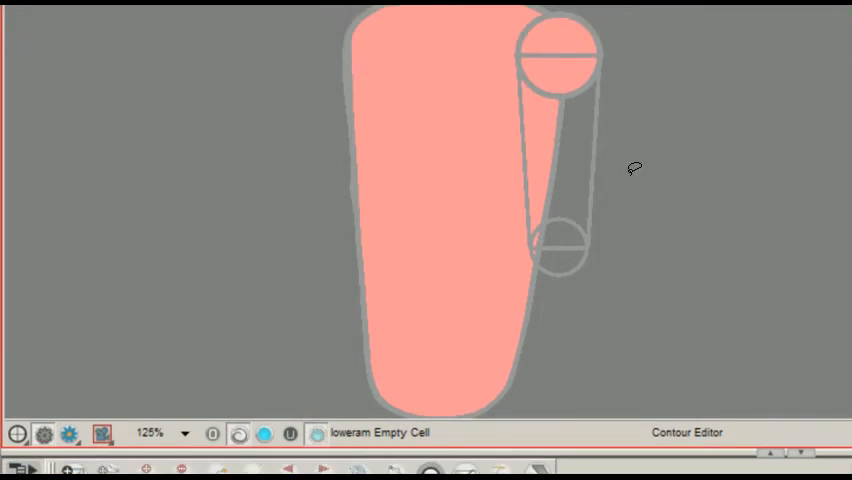
pyautogui.moveTo(396, 210)
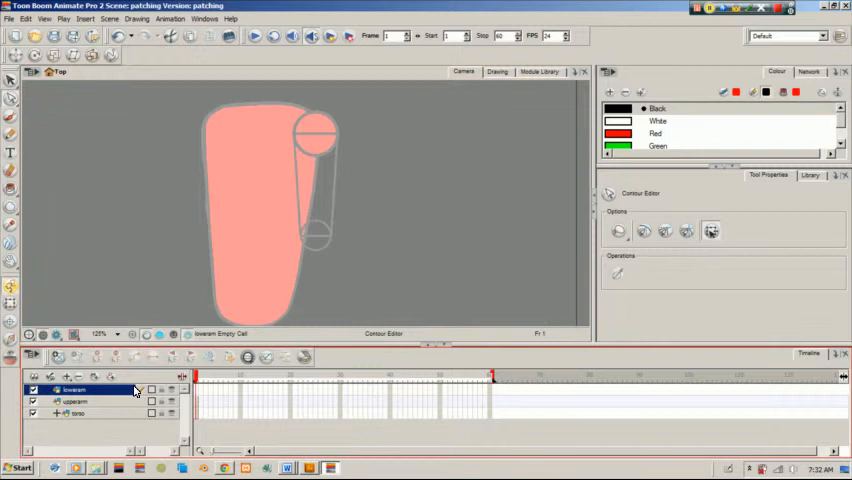
# Check the elbow circle on the upperarm layer, then move to the lowerarm layer
pyautogui.click(76, 400)
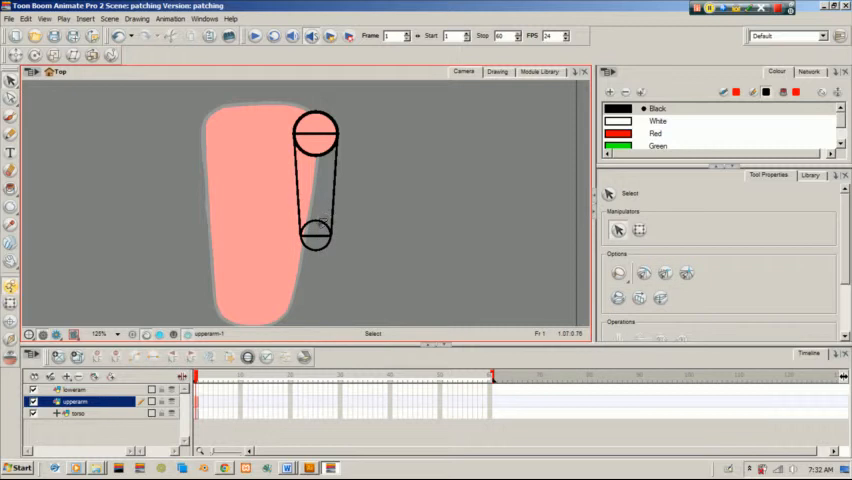
pyautogui.click(316, 236)
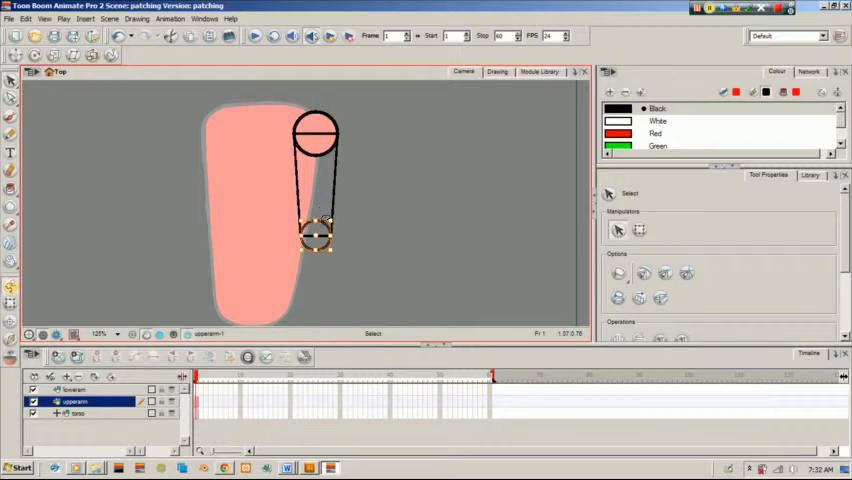
pyautogui.click(136, 18)
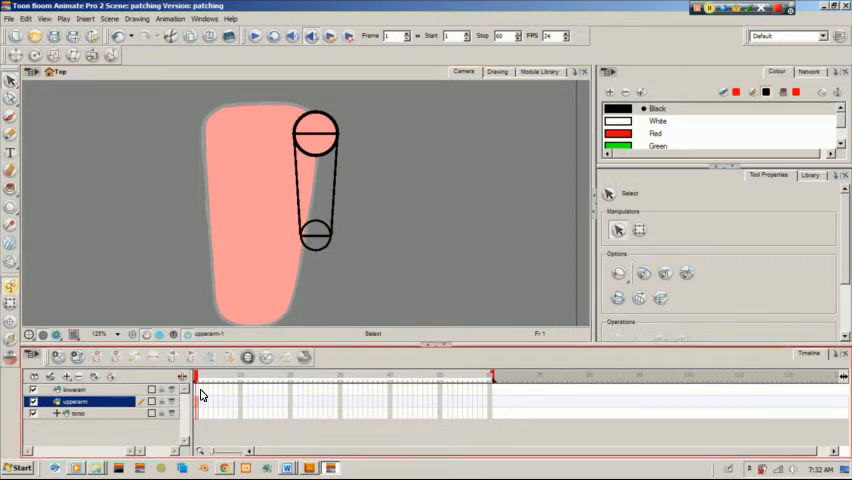
pyautogui.click(76, 388)
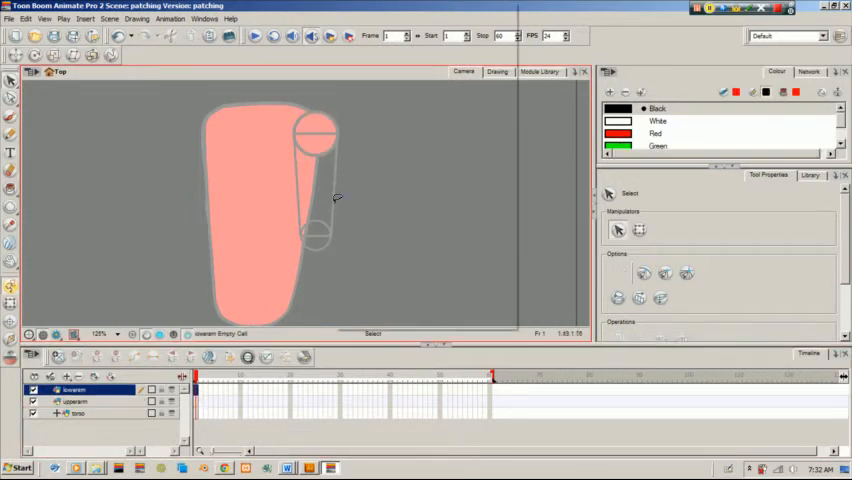
# Draw the forearm rectangle below the elbow circle, stretched down toward the wrist
pyautogui.click(318, 236)
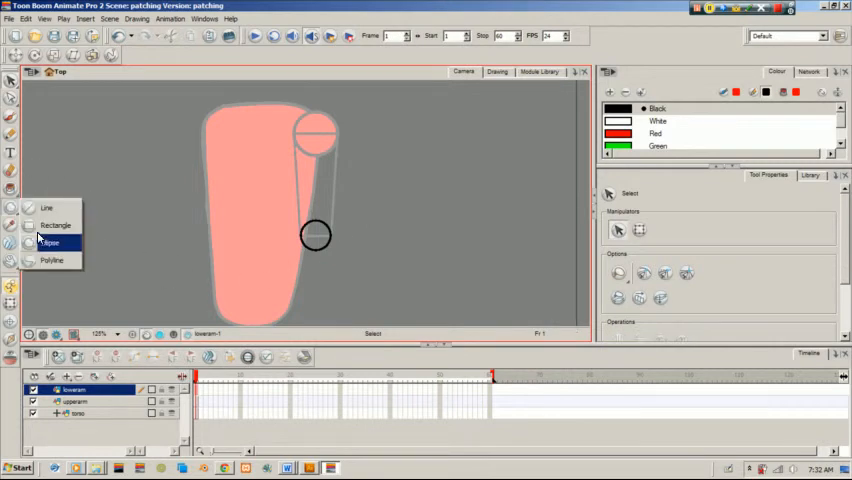
pyautogui.click(56, 224)
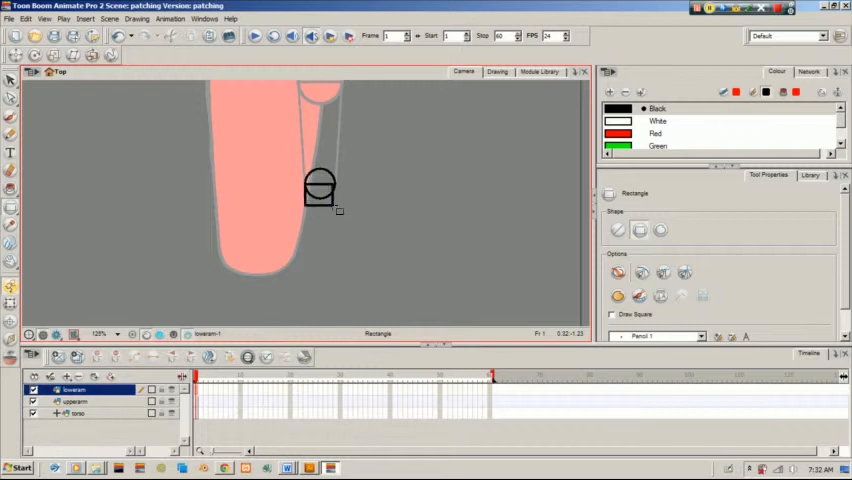
pyautogui.moveTo(320, 204); pyautogui.dragTo(340, 260)
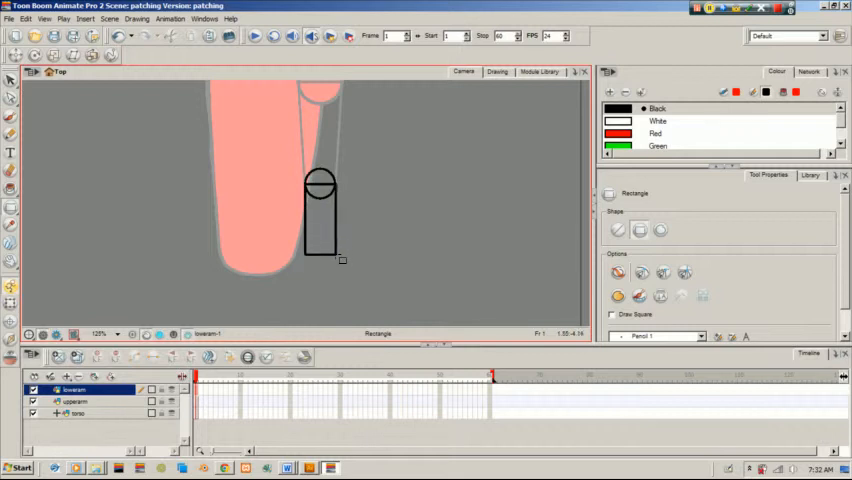
pyautogui.moveTo(340, 260); pyautogui.dragTo(340, 282)
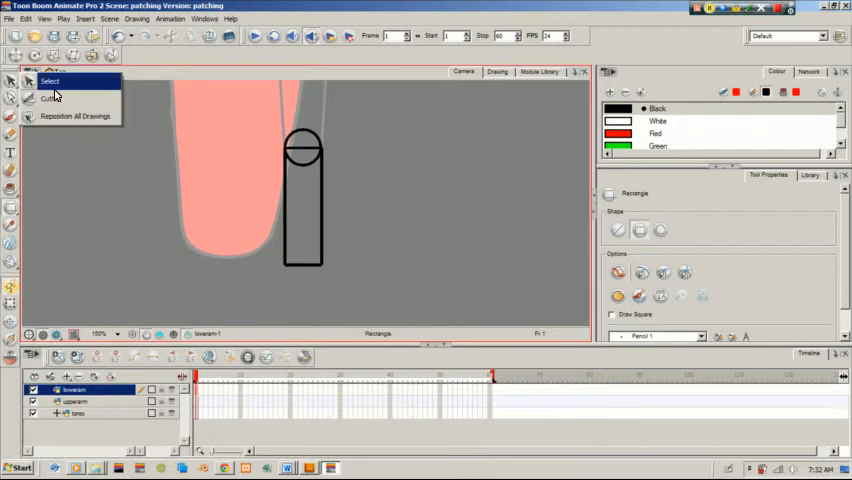
pyautogui.click(50, 80)
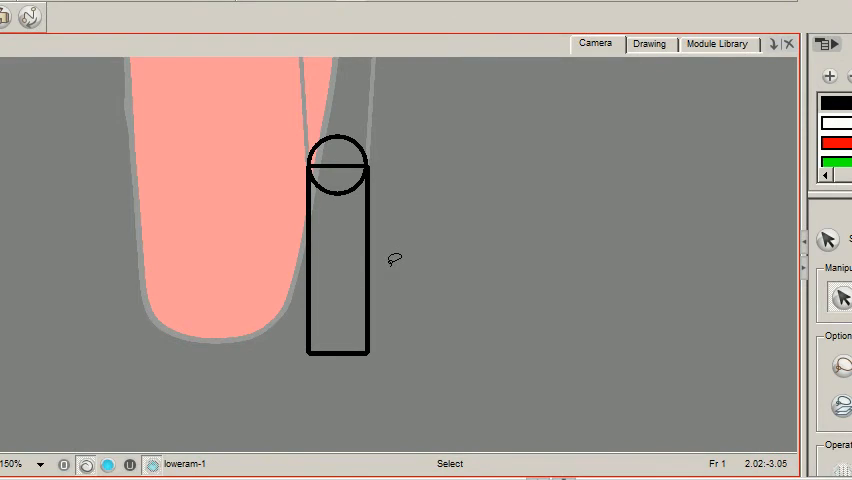
pyautogui.moveTo(184, 300)
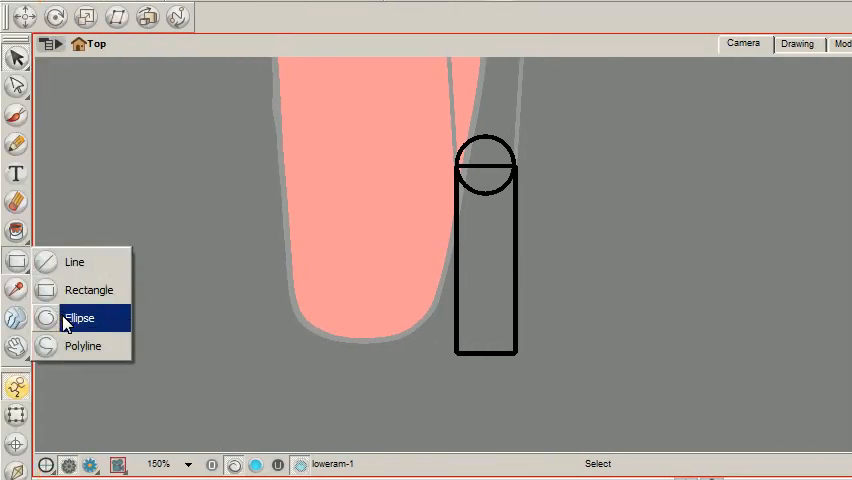
pyautogui.click(80, 318)
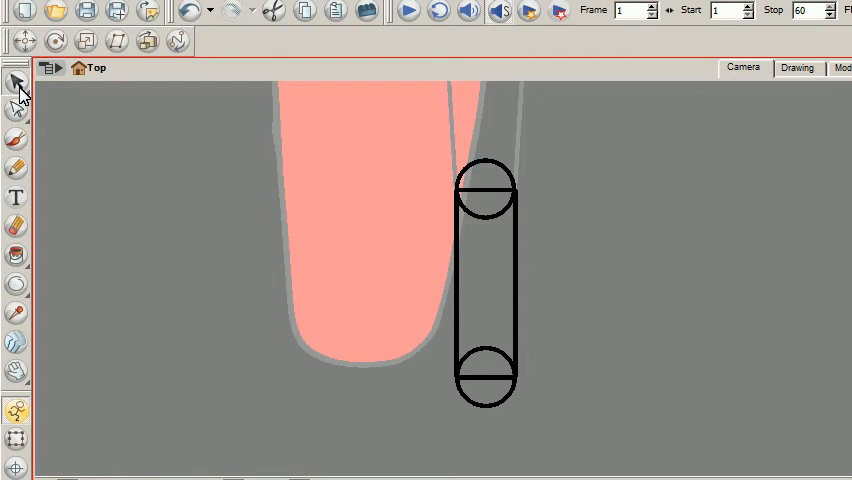
# Switch to the Contour Editor to reshape the forearm's lower points toward the wrist
pyautogui.click(16, 110)
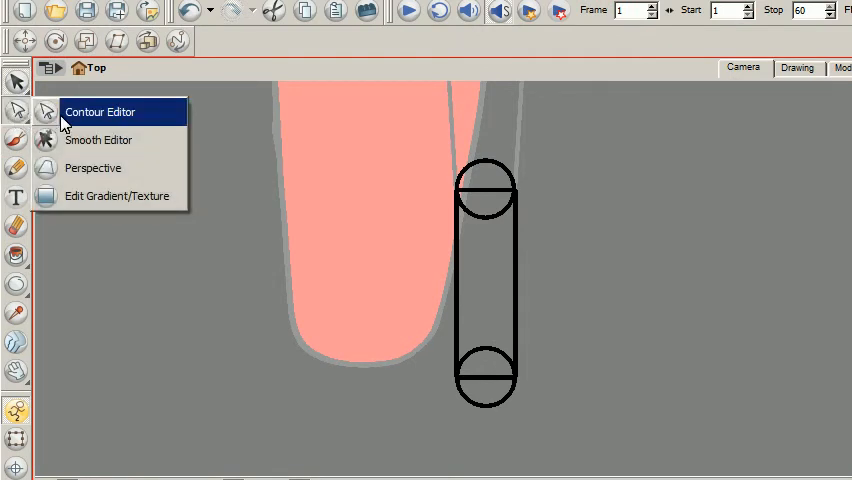
pyautogui.click(100, 112)
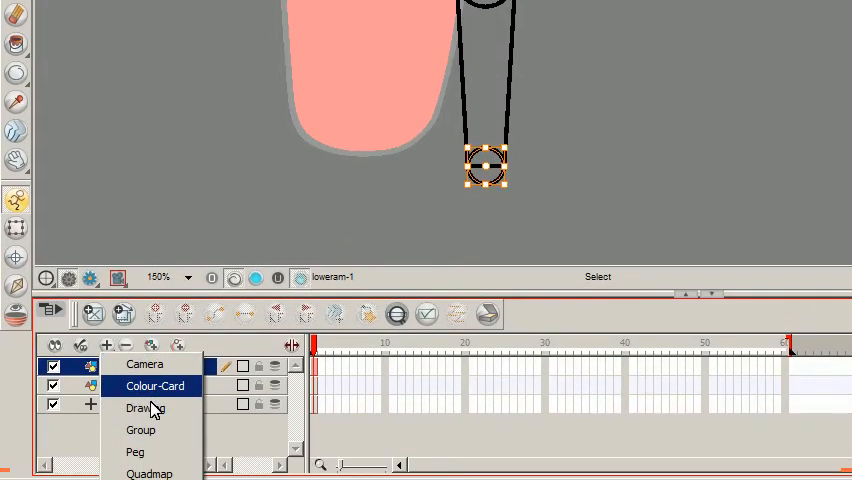
# Add a 'hand' drawing layer, paste the wrist circle onto it and pick the Brush
pyautogui.click(136, 408)
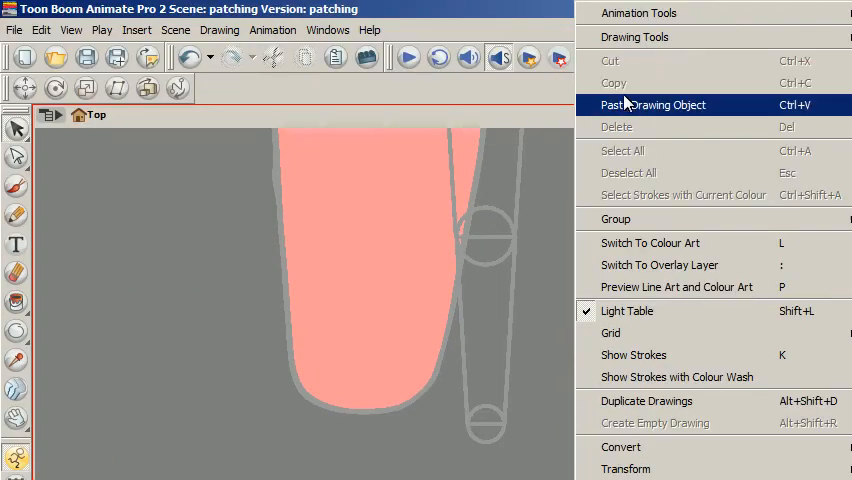
pyautogui.click(652, 104)
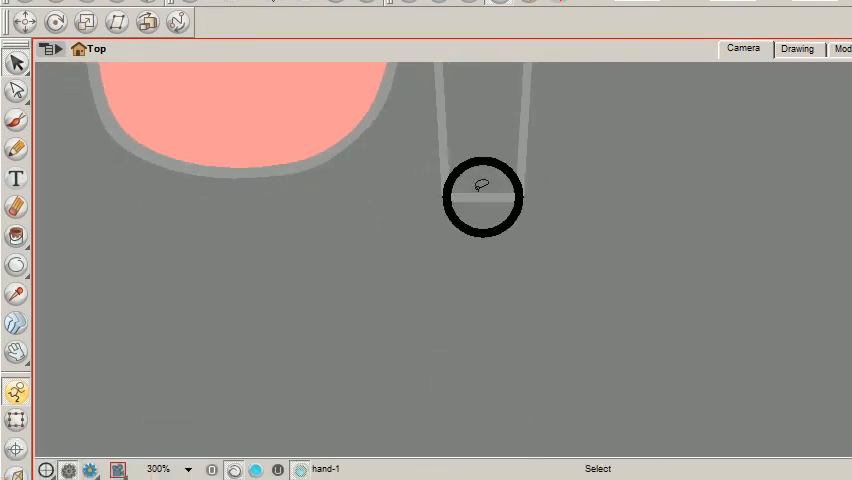
pyautogui.moveTo(70, 178)
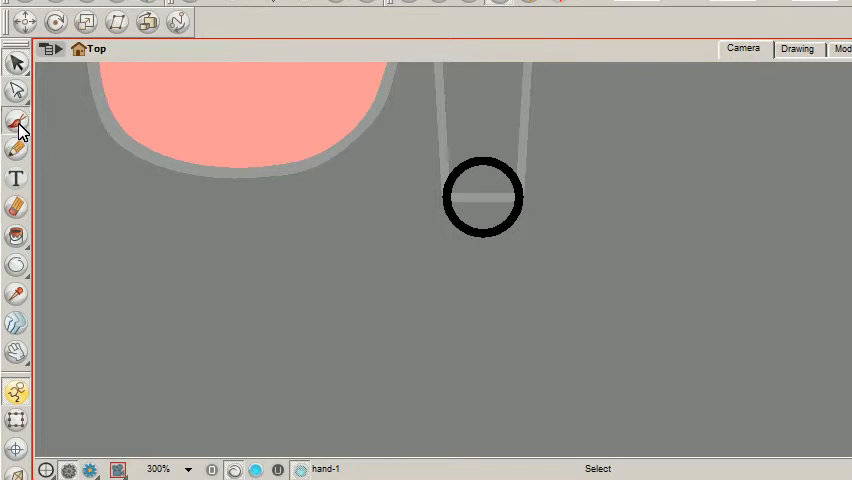
pyautogui.click(16, 130)
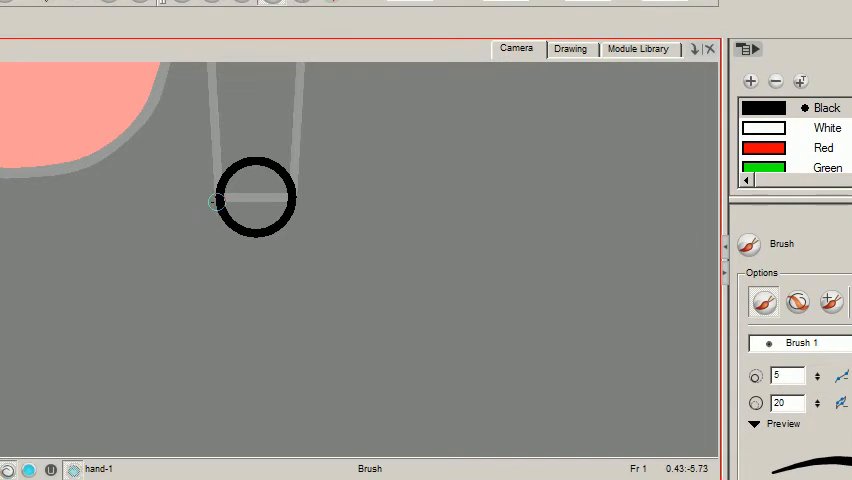
# Draw the hand's brush strokes growing out of the wrist circle
pyautogui.moveTo(210, 200); pyautogui.dragTo(196, 310)
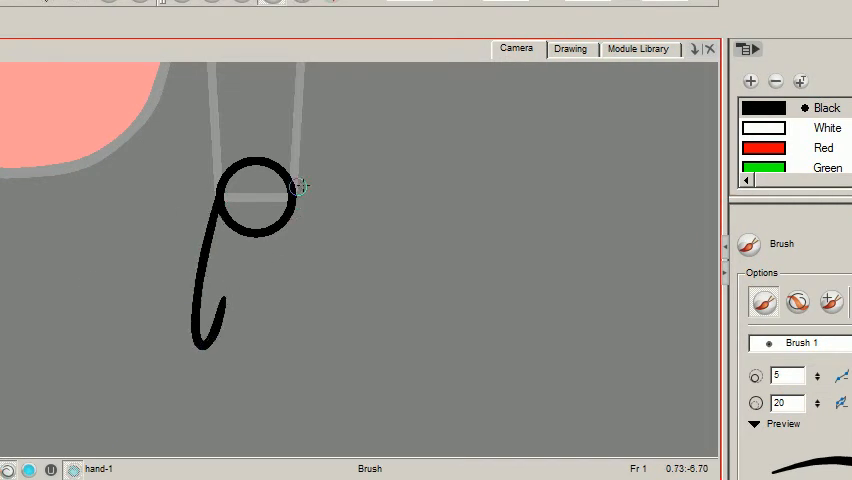
pyautogui.moveTo(296, 190); pyautogui.dragTo(330, 276)
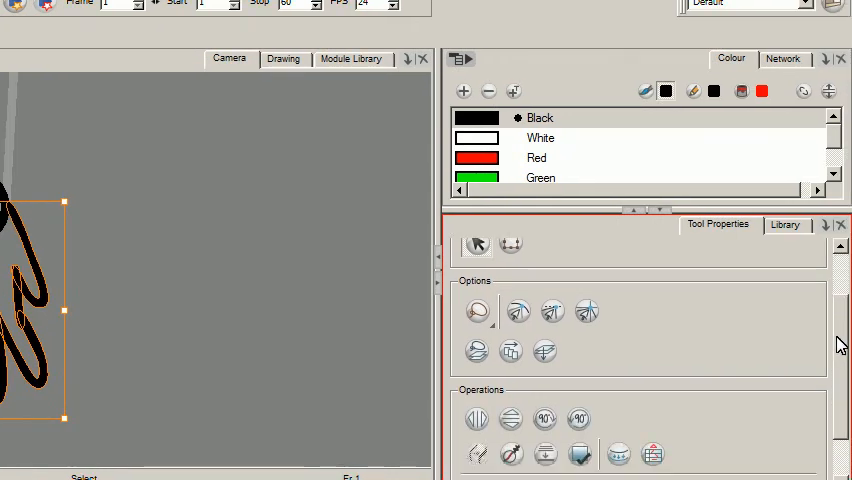
pyautogui.scroll(-3)
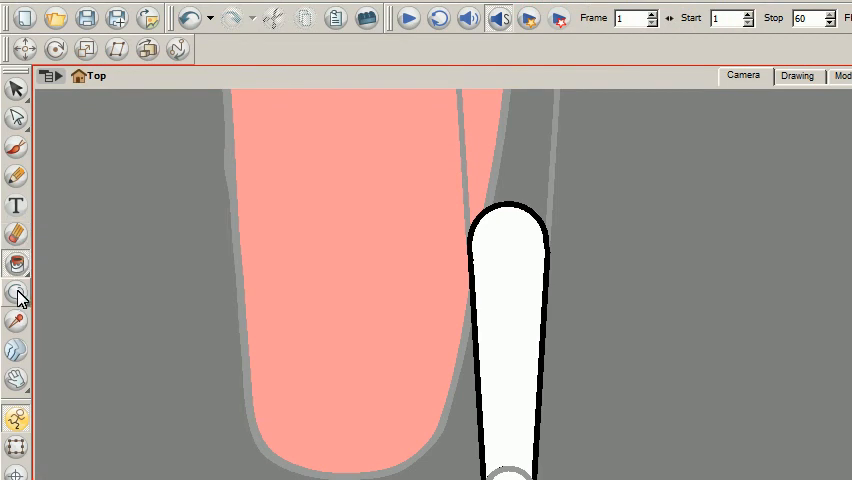
# Select the lowerarm outline strokes for thickening and the white wrist fill
pyautogui.click(16, 294)
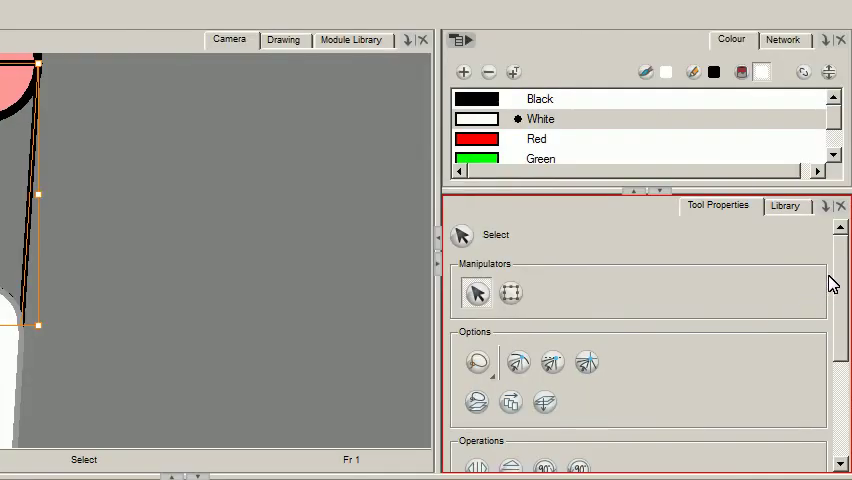
pyautogui.scroll(-3)
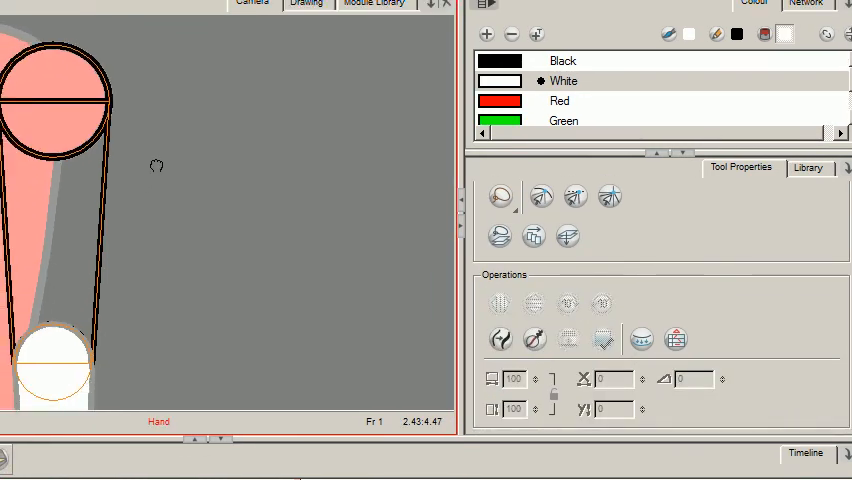
# Erase the crossbar and leftover inner arcs of the shoulder circle
pyautogui.click(500, 196)
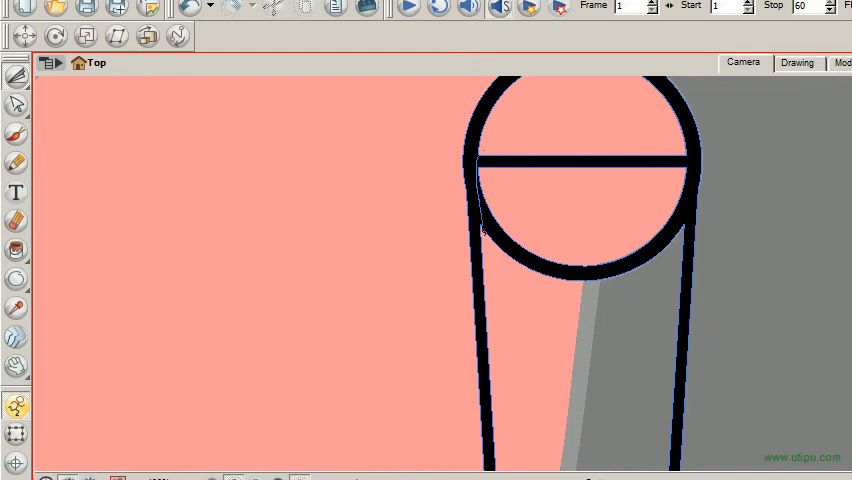
pyautogui.moveTo(484, 228); pyautogui.dragTo(684, 232)
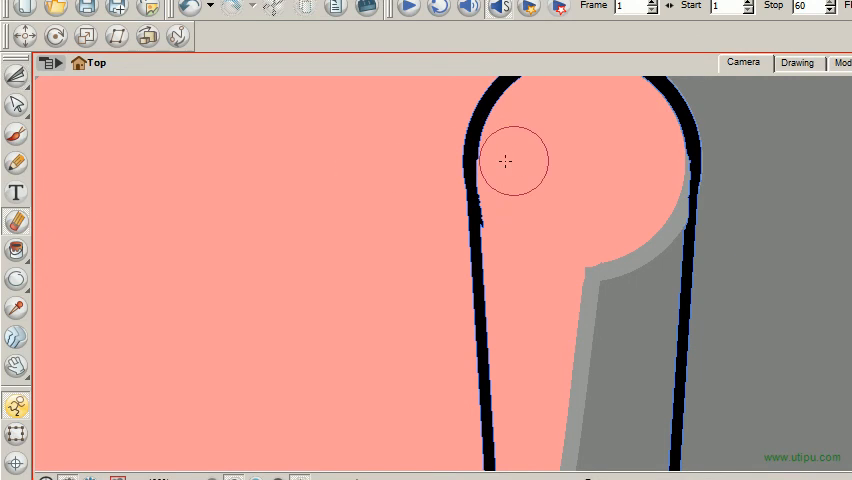
pyautogui.moveTo(504, 160); pyautogui.dragTo(490, 218)
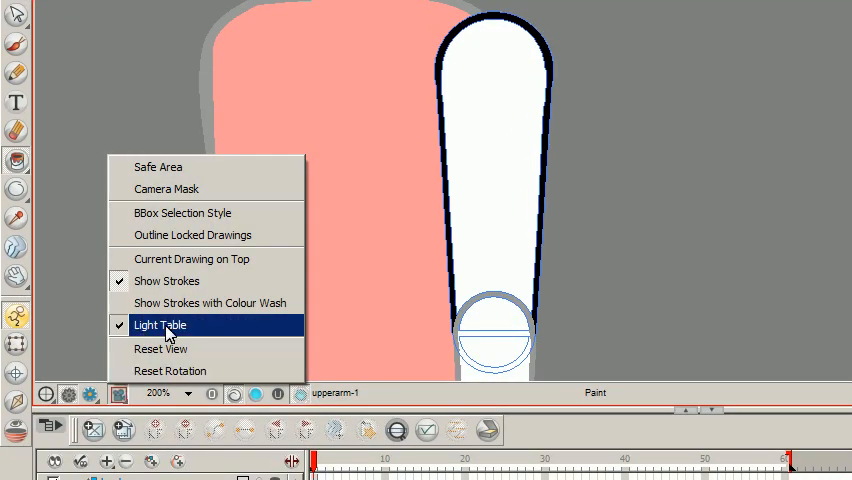
# Turn off Light Table, fit the character in view and return to the upperarm layer
pyautogui.click(160, 324)
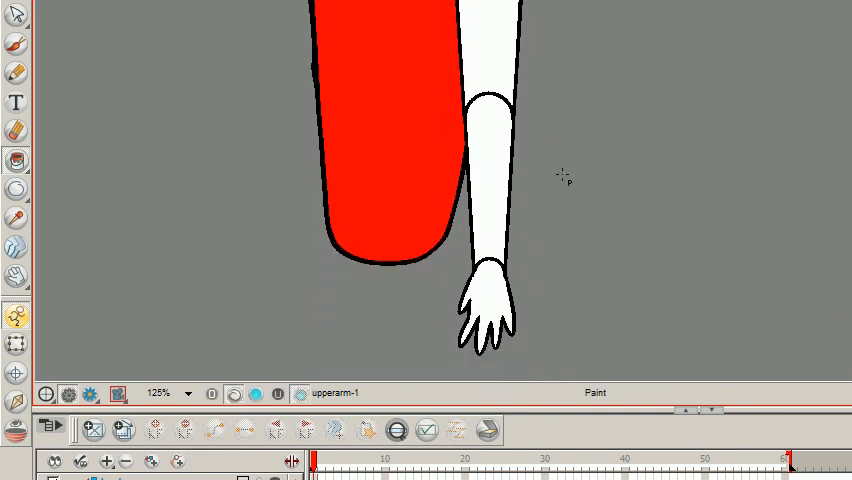
pyautogui.click(162, 392)
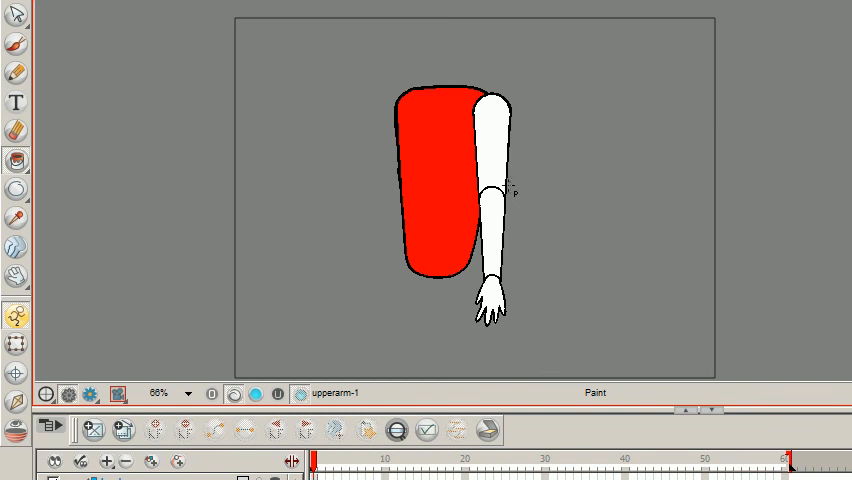
pyautogui.moveTo(508, 184)
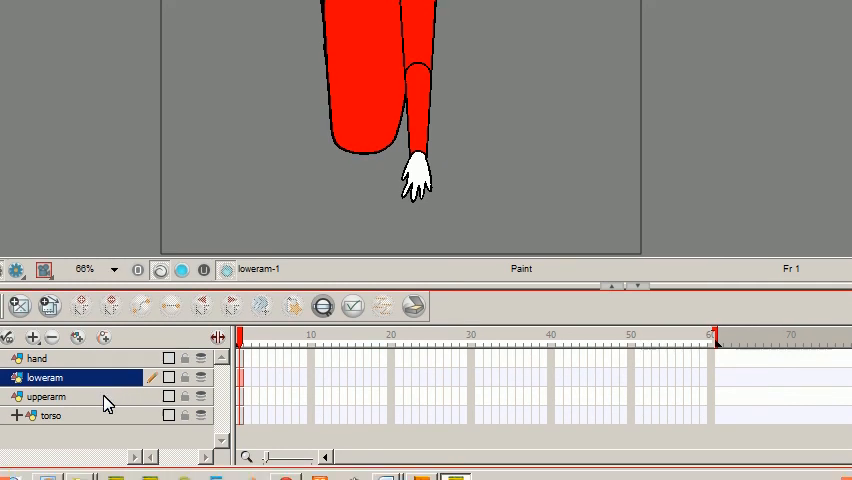
pyautogui.click(44, 396)
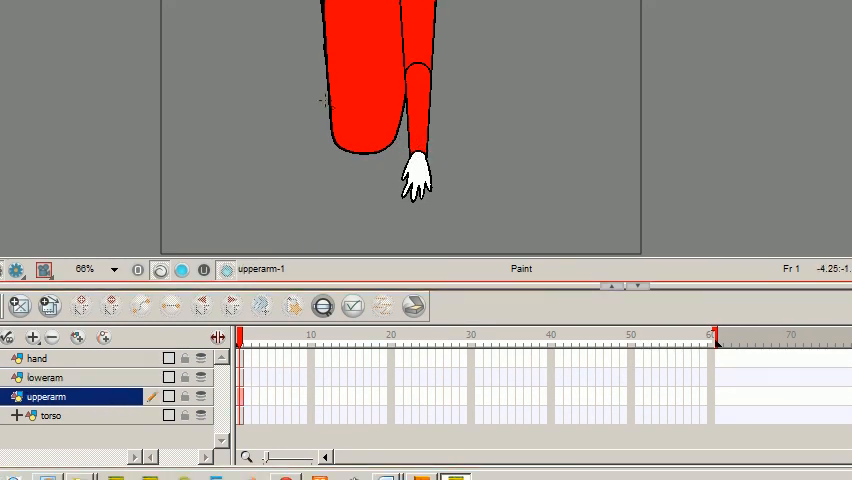